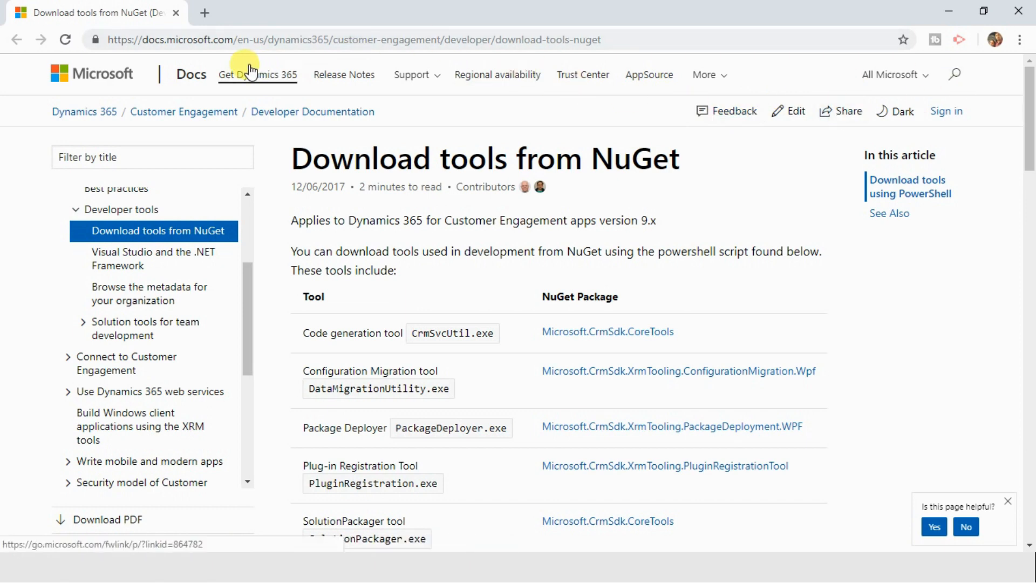
mouse_move(1032, 98)
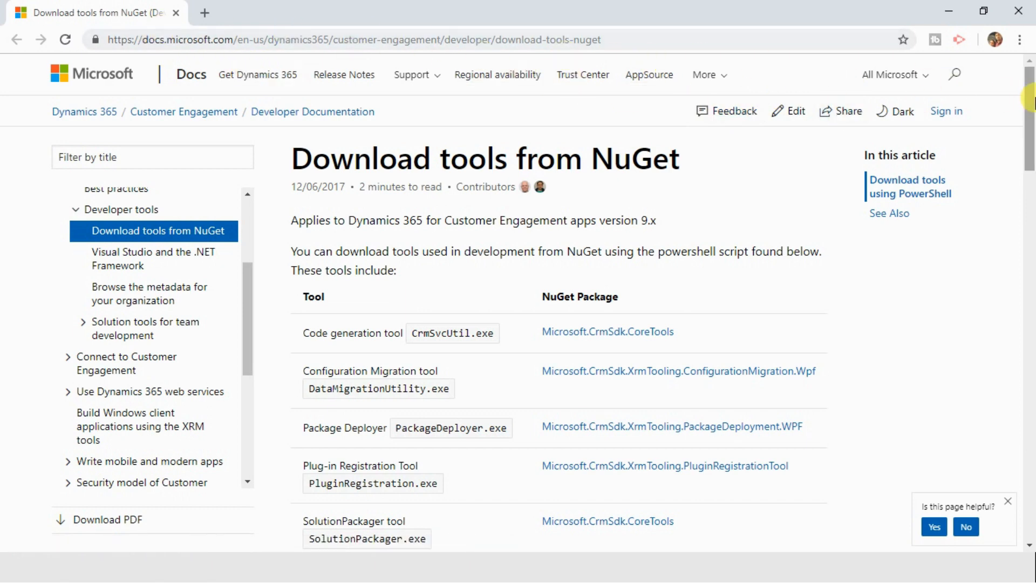
Scroll the NuGet tools page down to the 'Download tools using PowerShell' script
scroll(down, 3)
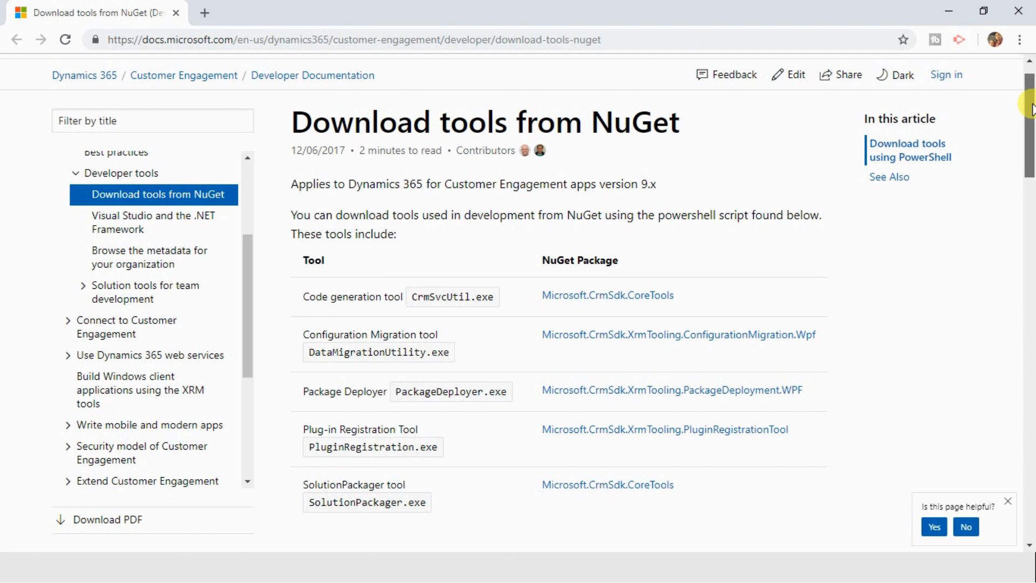
scroll(down, 3)
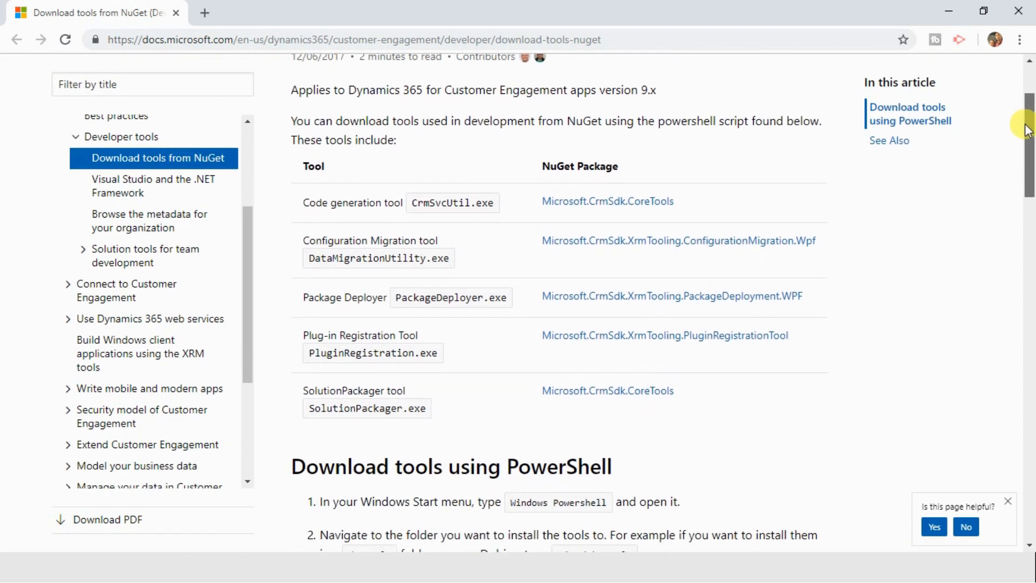
scroll(down, 3)
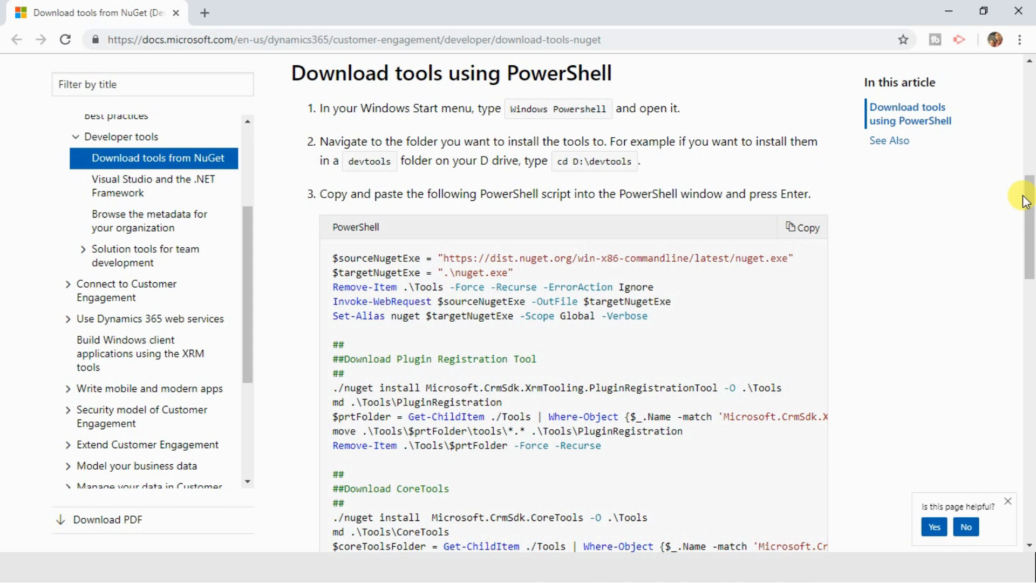
mouse_move(929, 196)
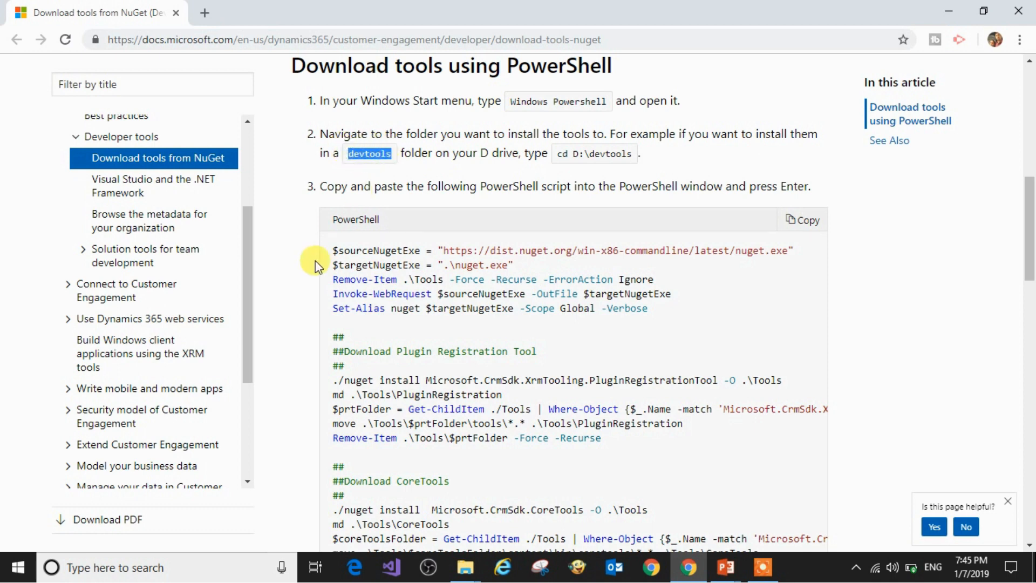
Launch powershell from Win+R, then bring File Explorer on Local Disk (C:) forward
key(Win+r)
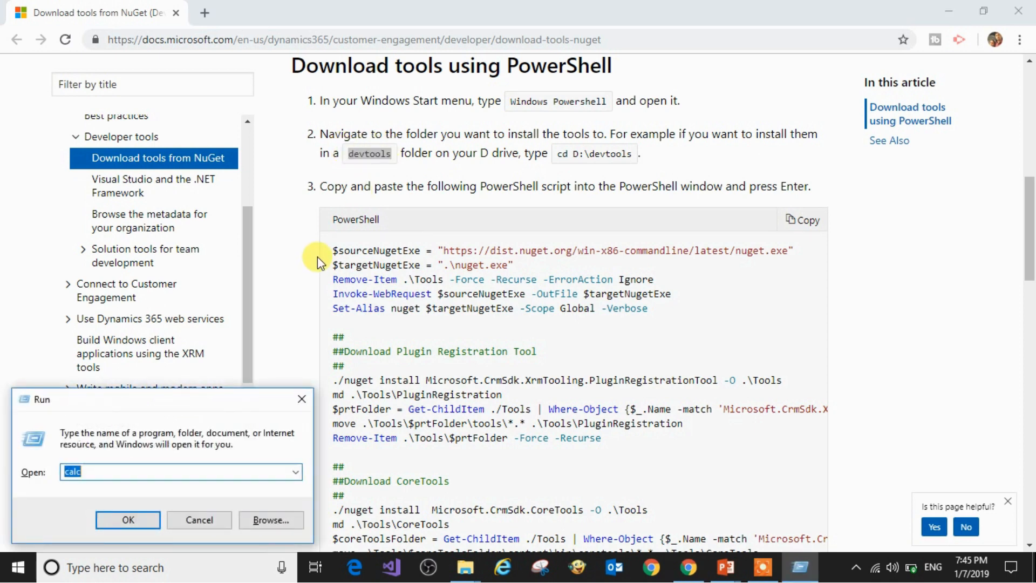
text(p)
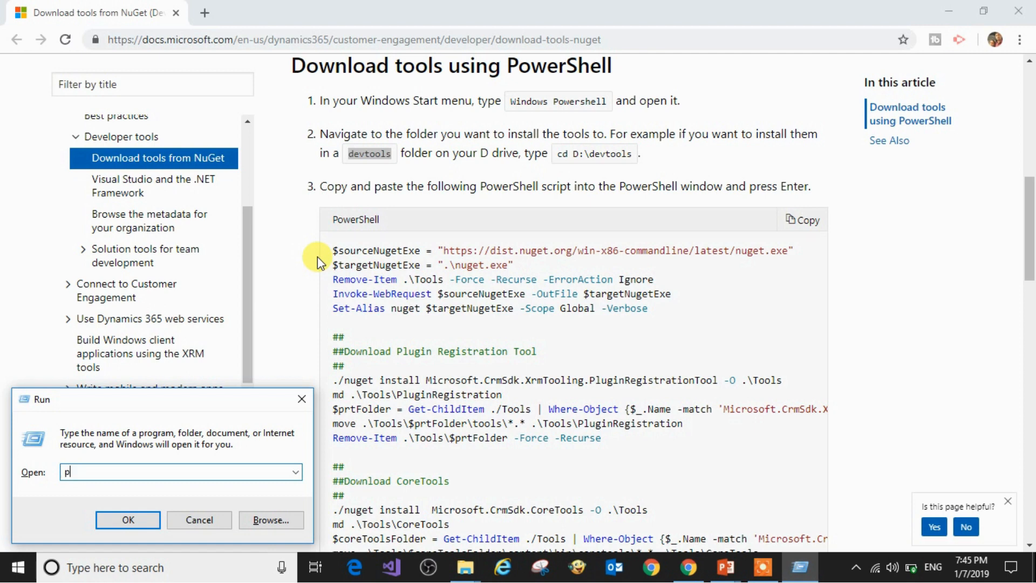
text(owers)
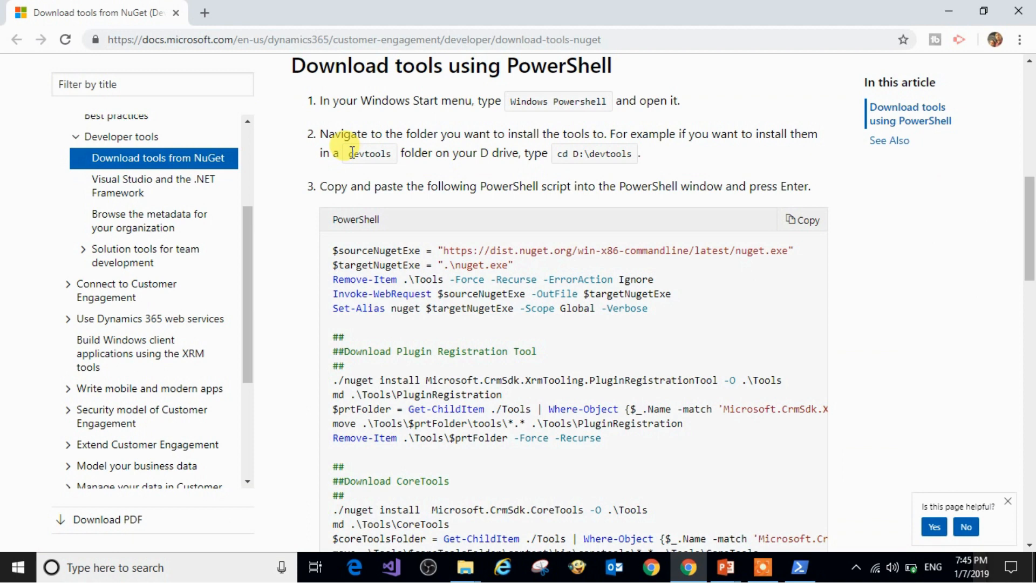
click(464, 568)
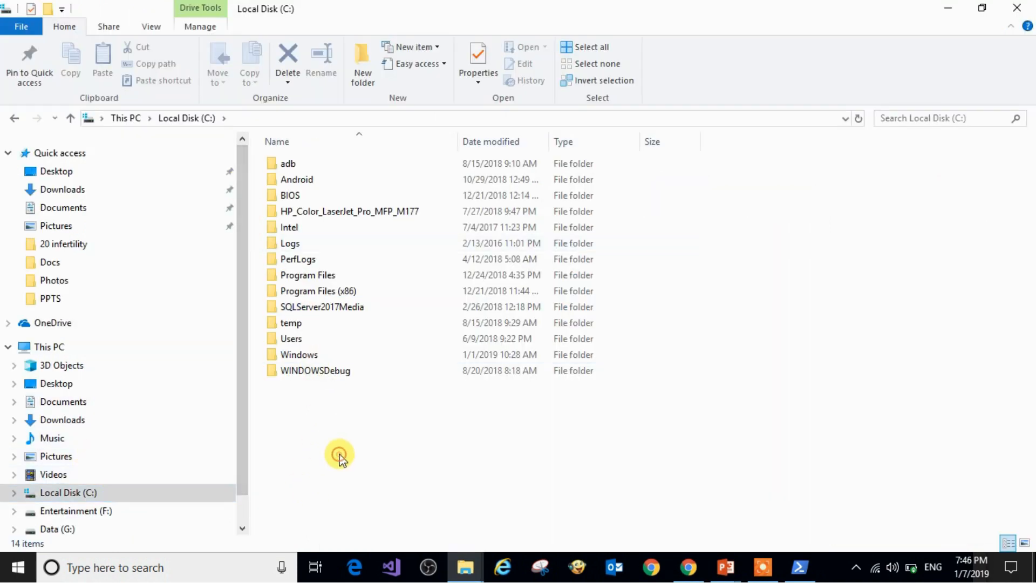
Create a new folder named devtools on C:, then return to the docs page
right_click(339, 455)
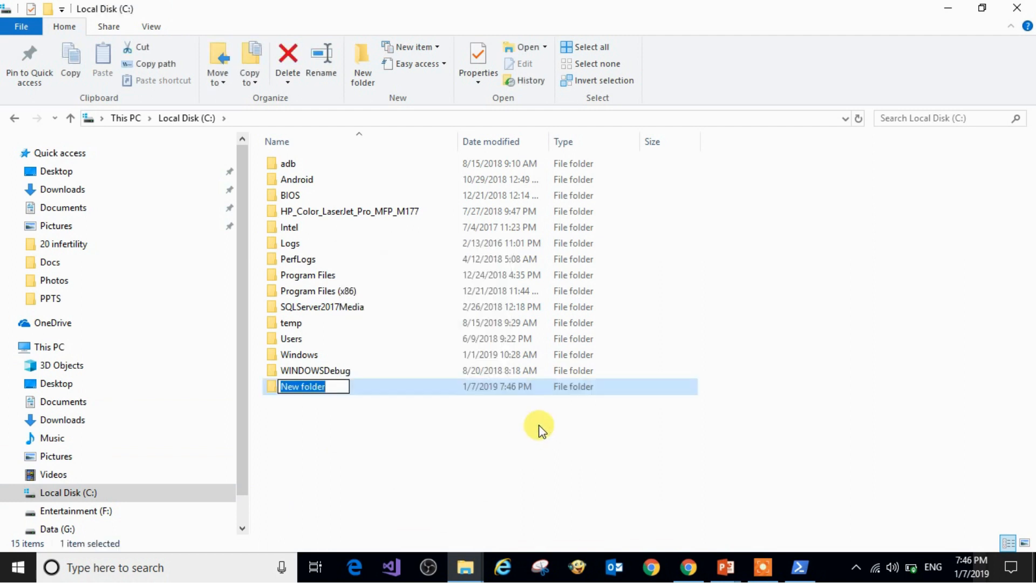
text(devtools)
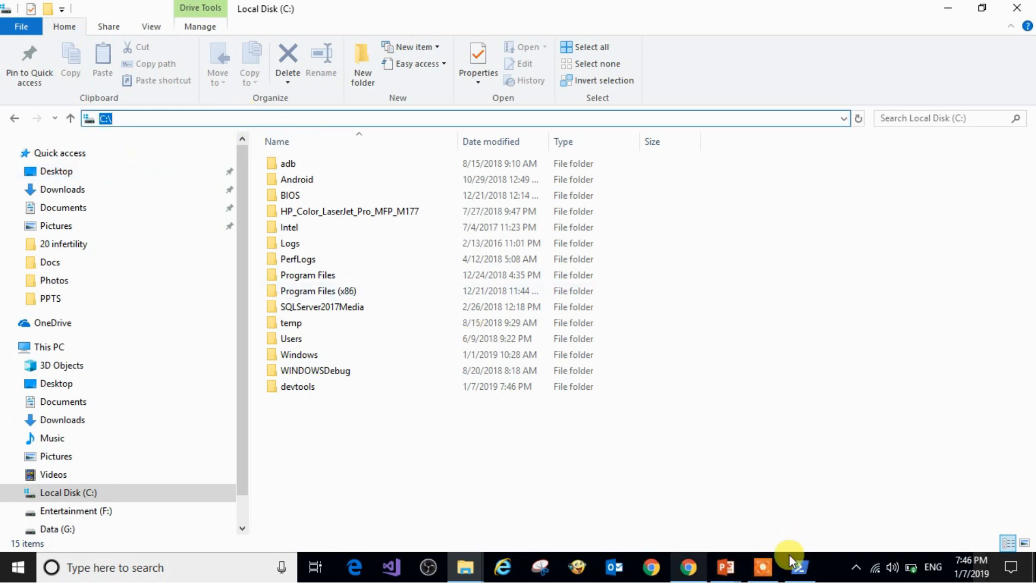
click(686, 567)
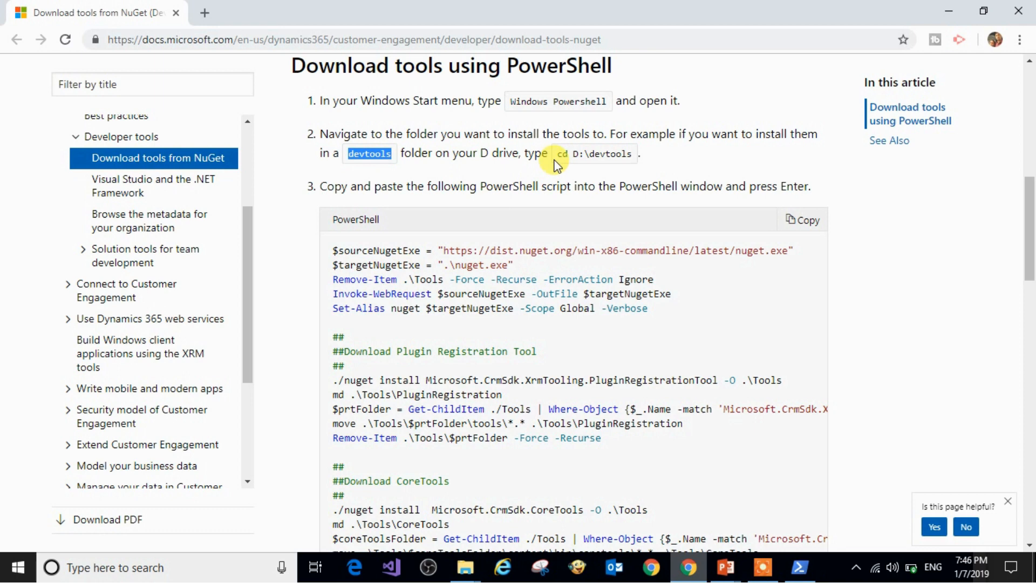
In the PowerShell console change directory to C:\devtools, reviewing the docs script
click(799, 566)
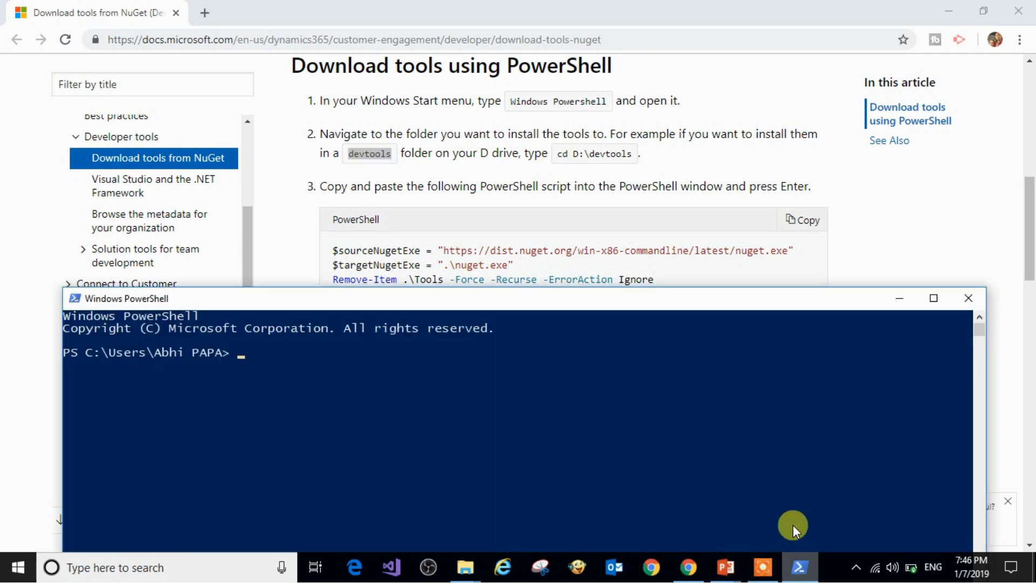
text(cd\)
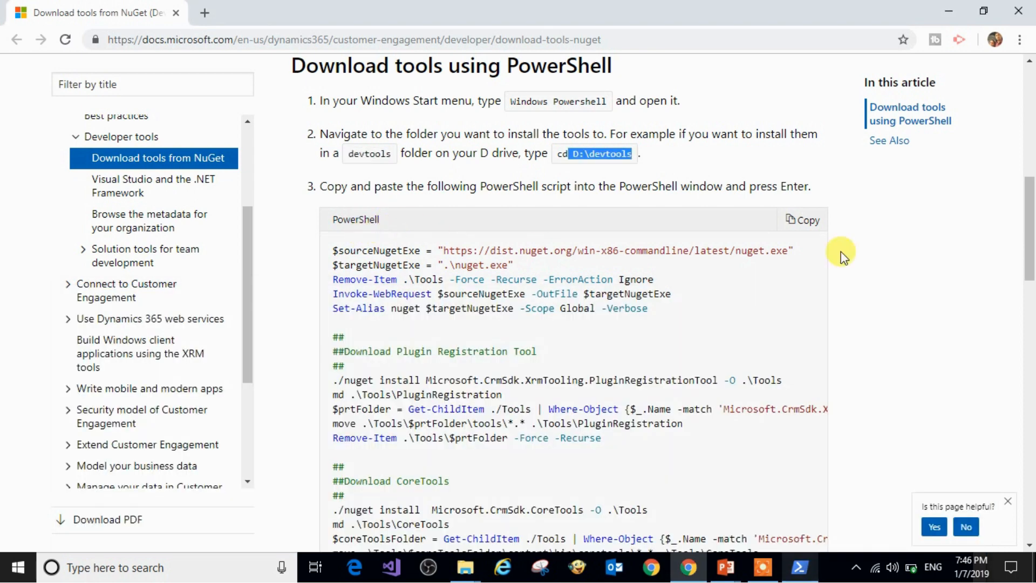
scroll(down, 3)
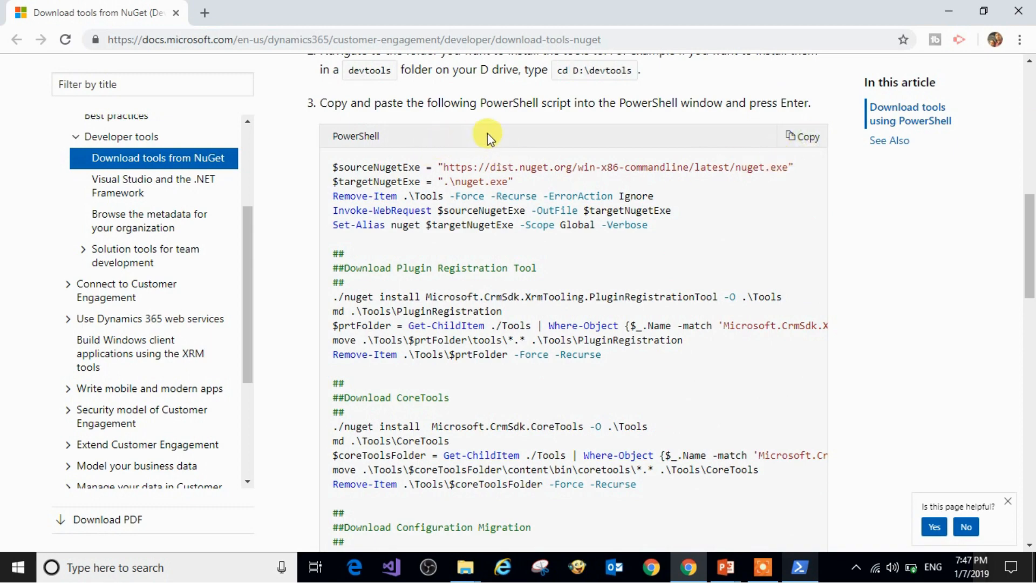
scroll(down, 3)
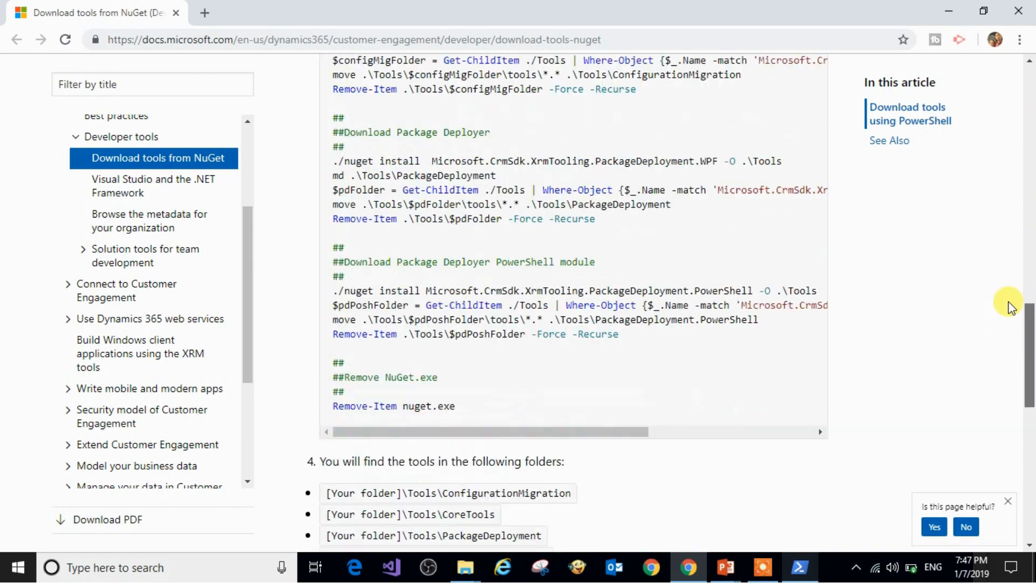
click(799, 567)
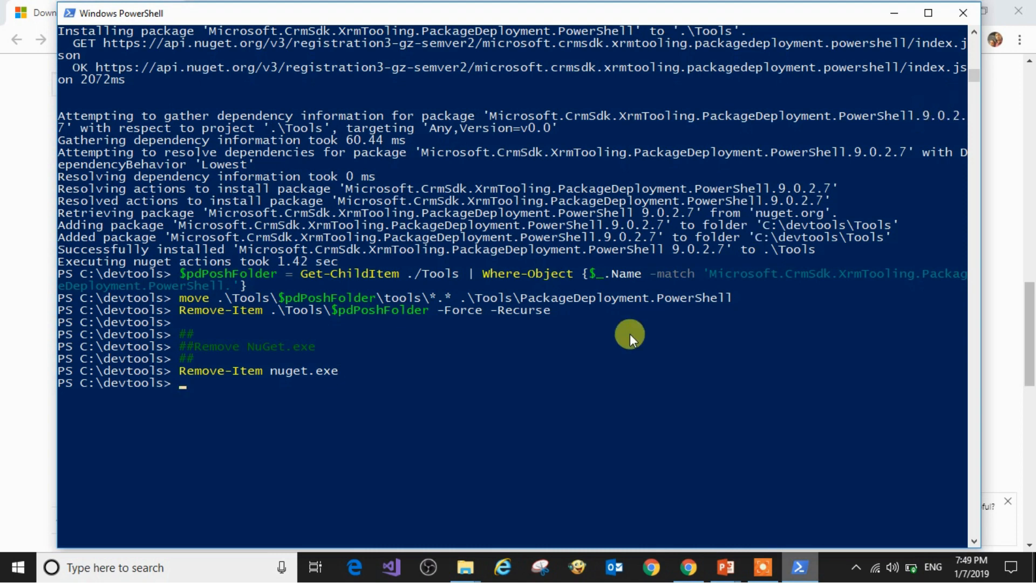
mouse_move(732, 270)
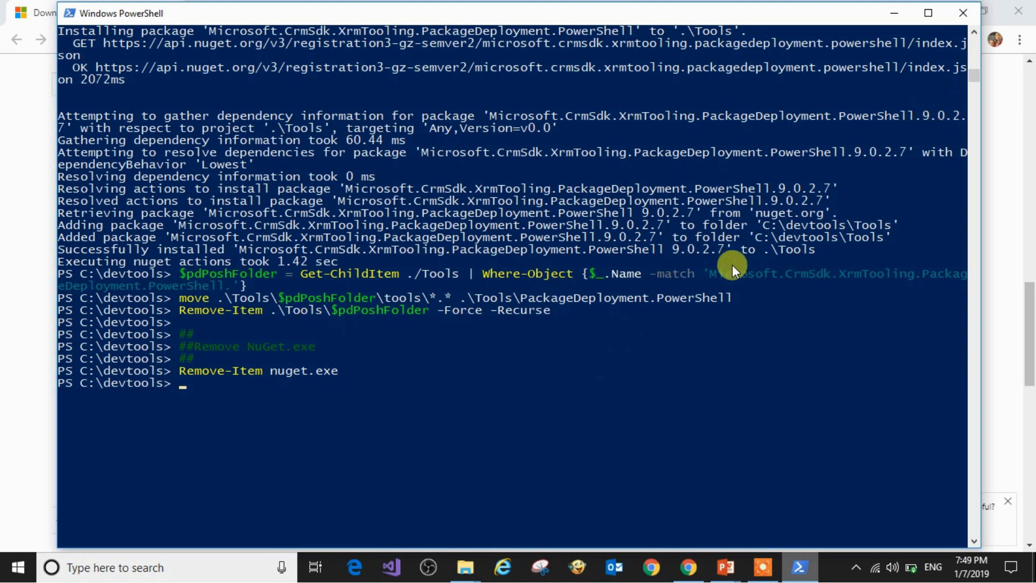
After the script run completes, switch back to the NuGet documentation page
click(688, 566)
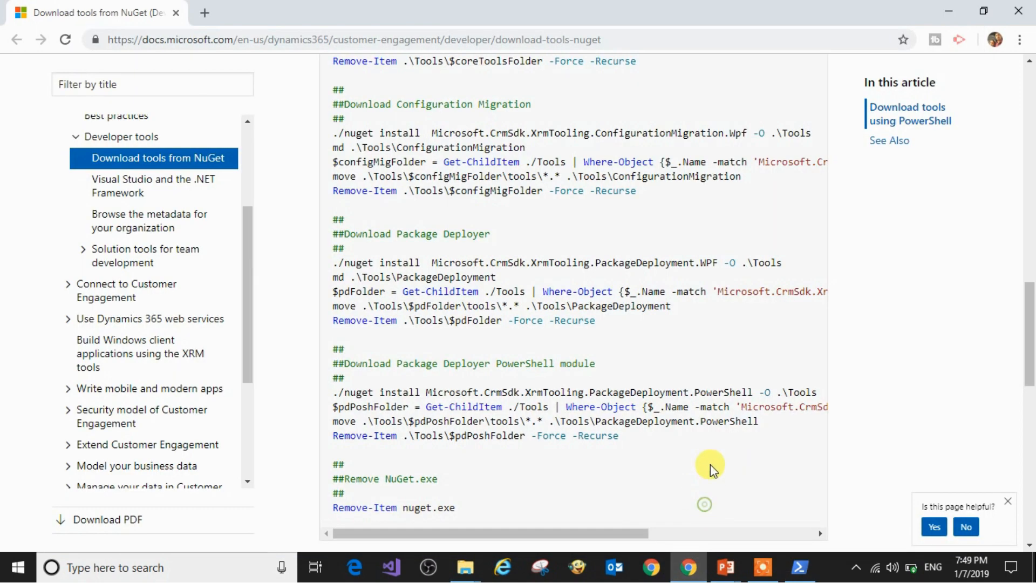
Review step 4's tool folder list, then switch to File Explorer showing devtools
scroll(down, 3)
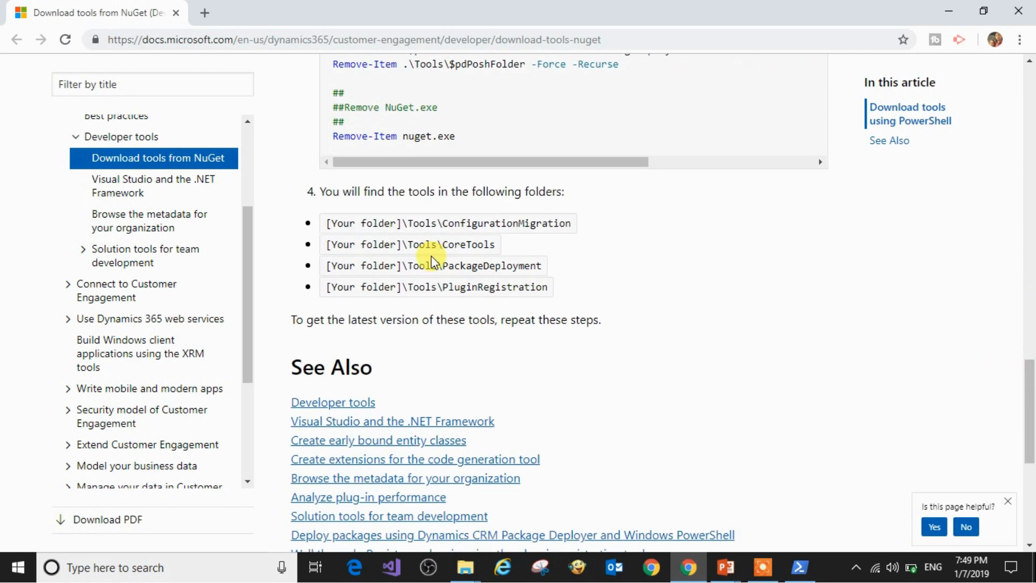
mouse_move(469, 543)
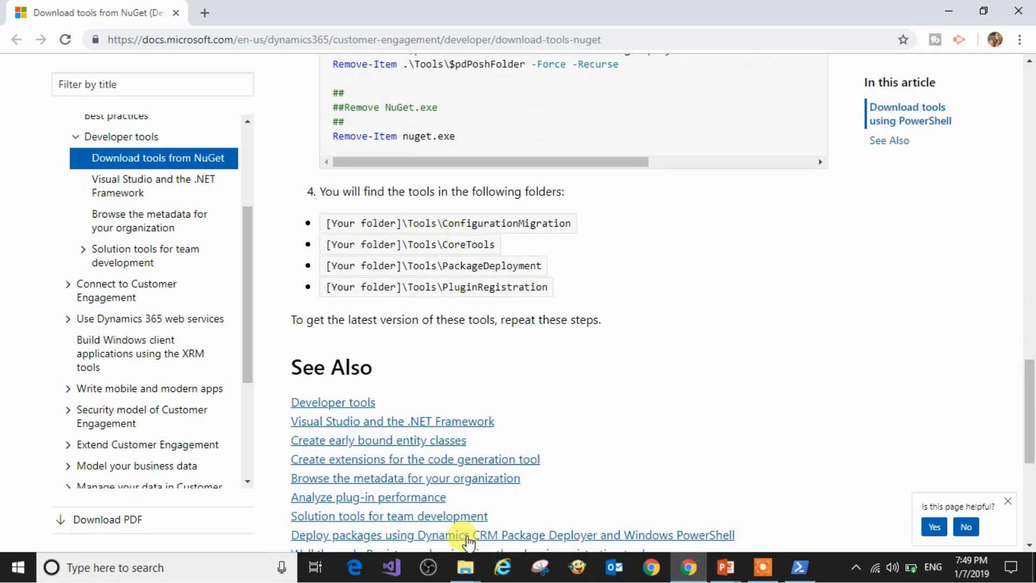
click(464, 568)
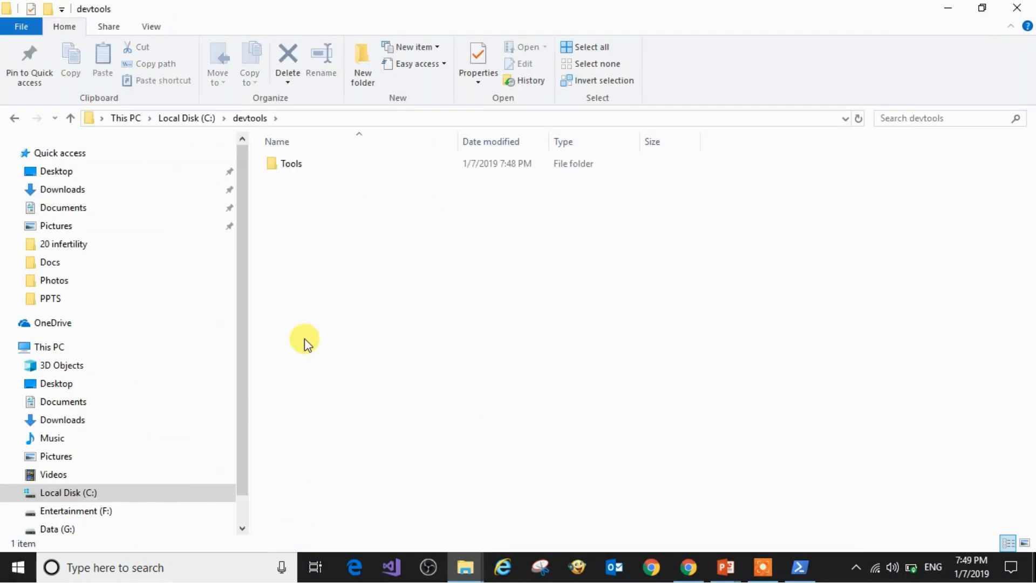
Inspect Tools and its PluginRegistration files, then go back to the Tools folder
double_click(292, 164)
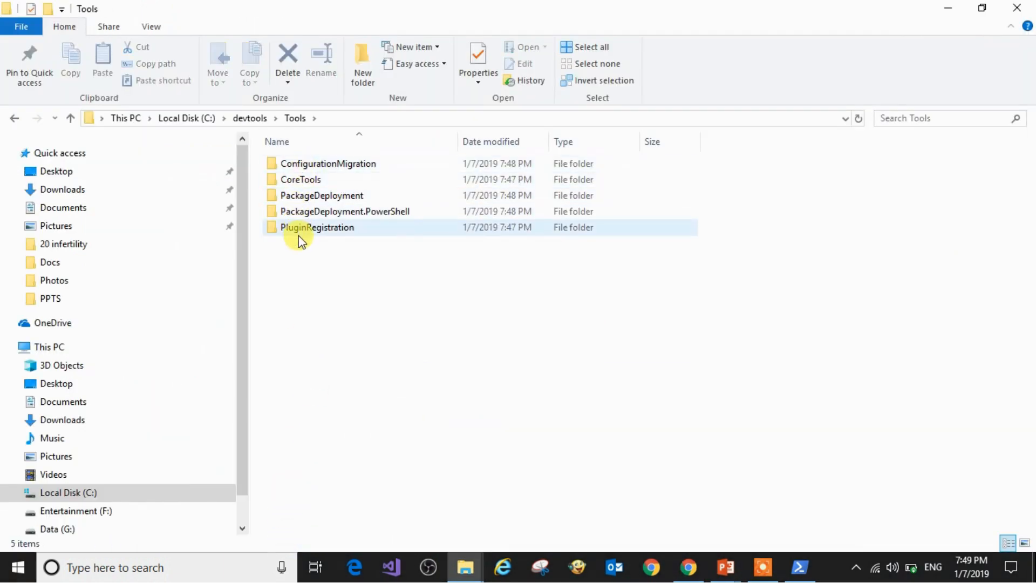
double_click(317, 227)
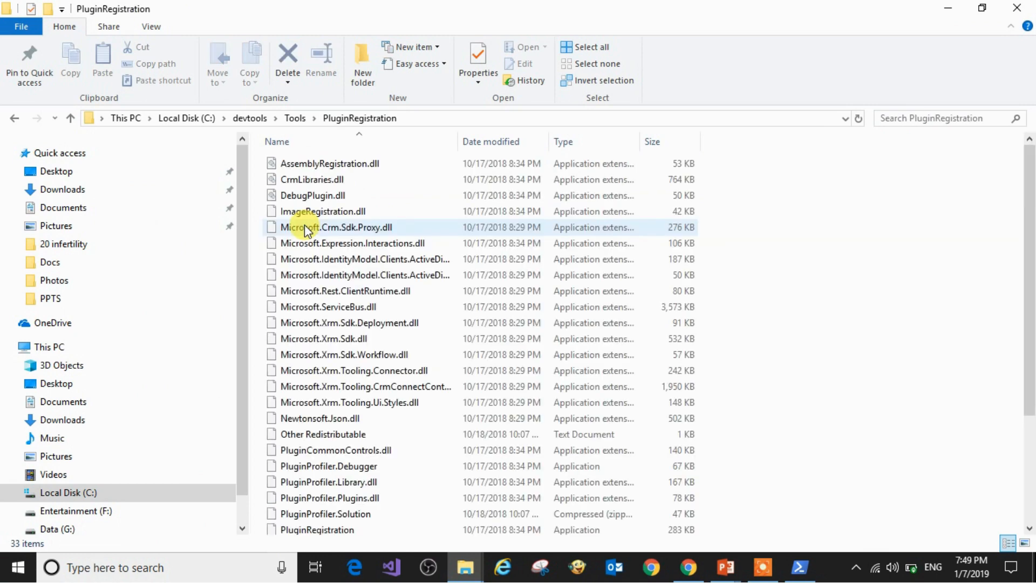
scroll(down, 3)
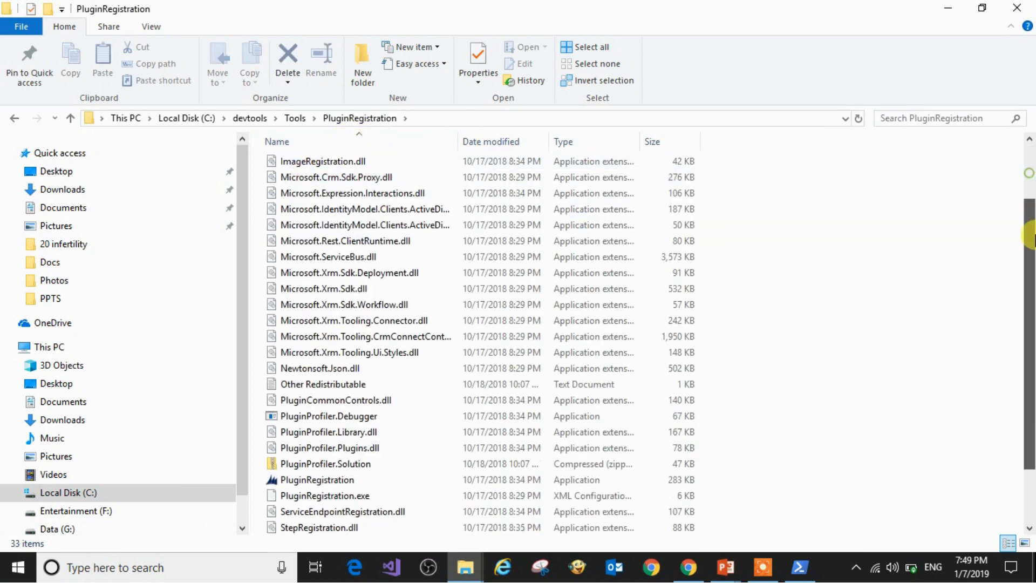
click(295, 119)
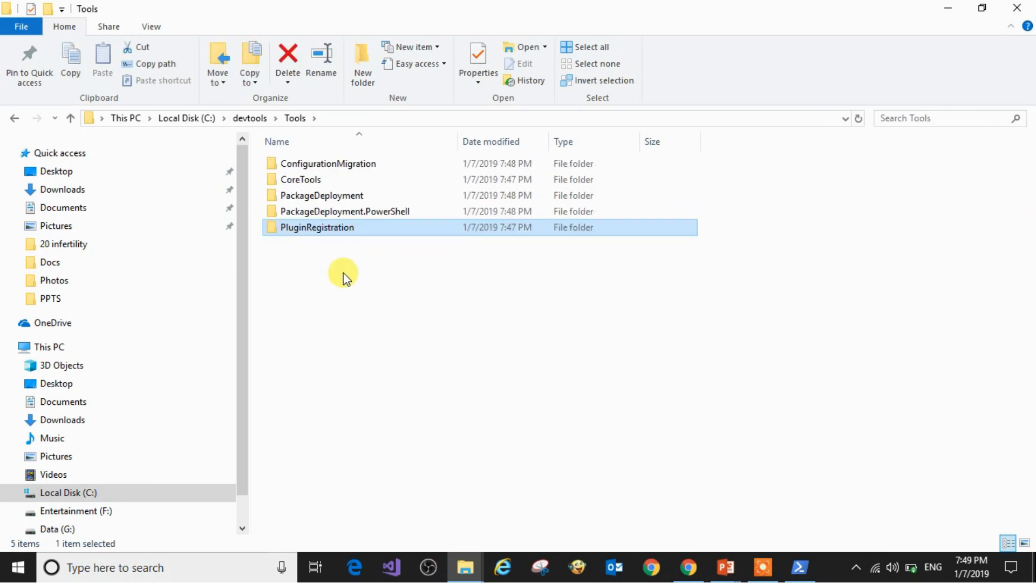